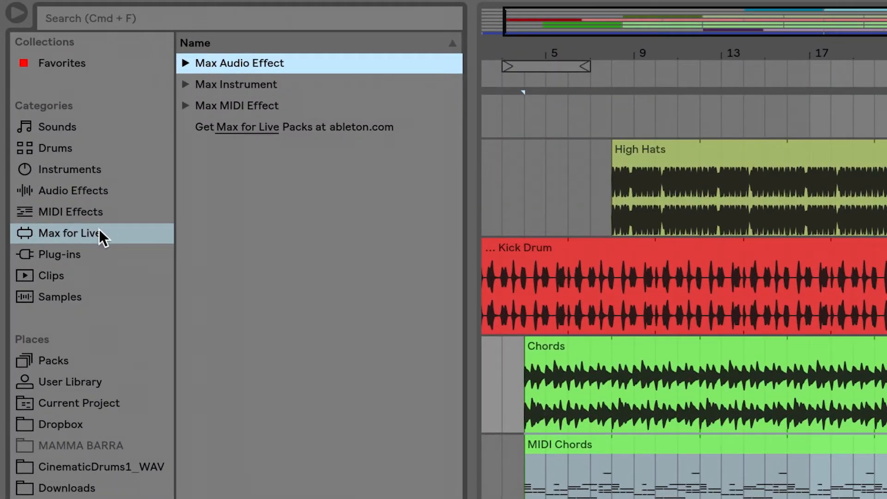
mouse_move(112, 242)
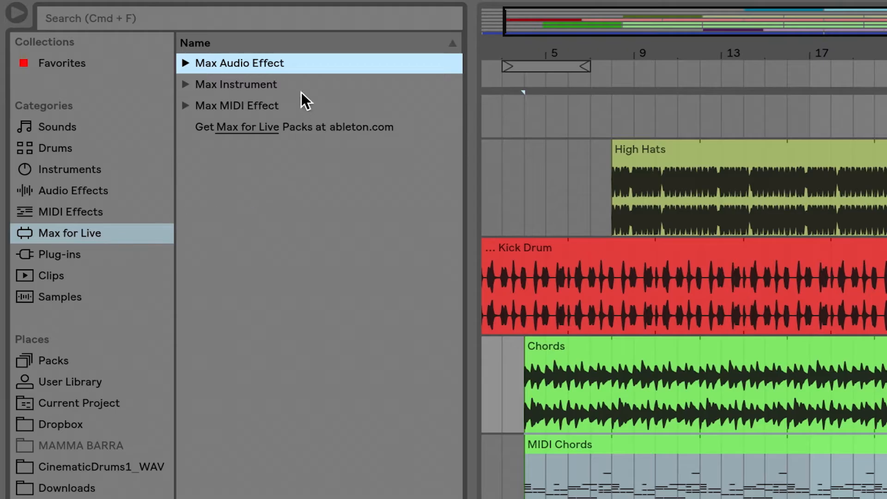
mouse_move(313, 72)
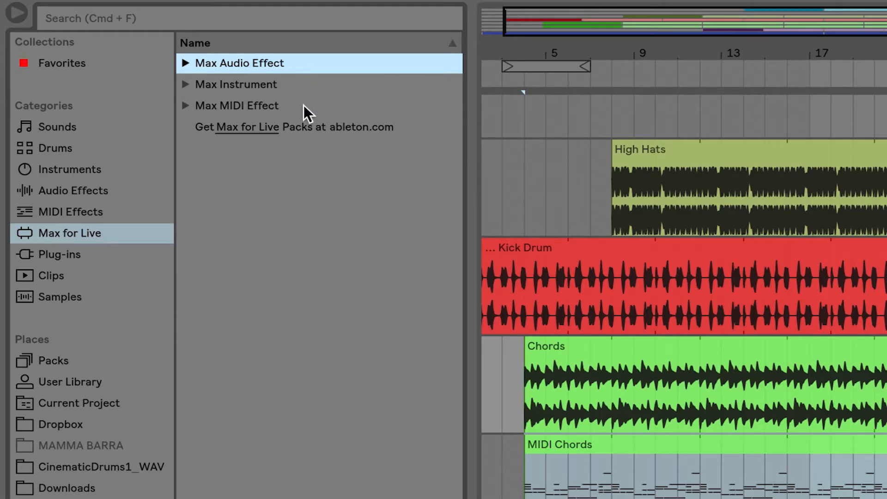
mouse_move(116, 178)
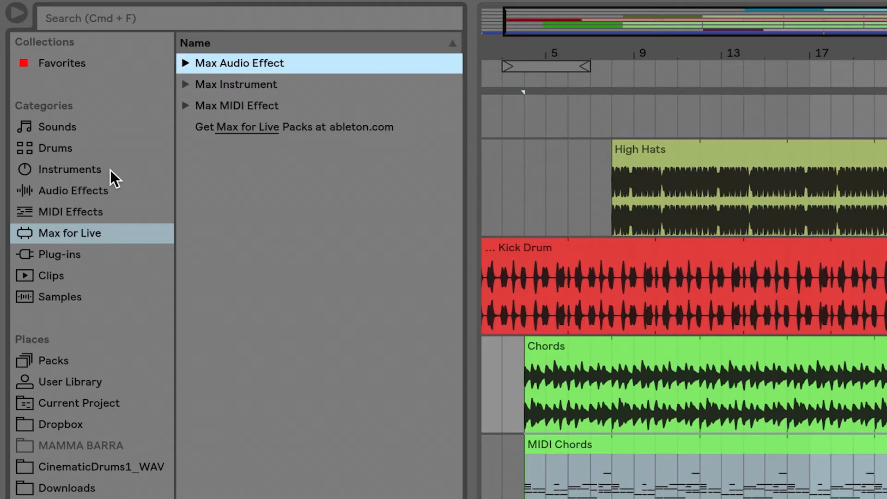
mouse_move(117, 215)
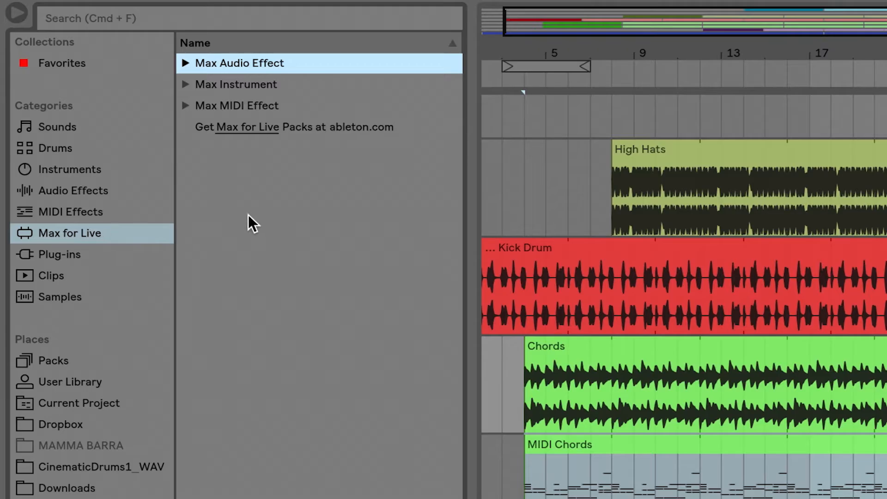
mouse_move(187, 67)
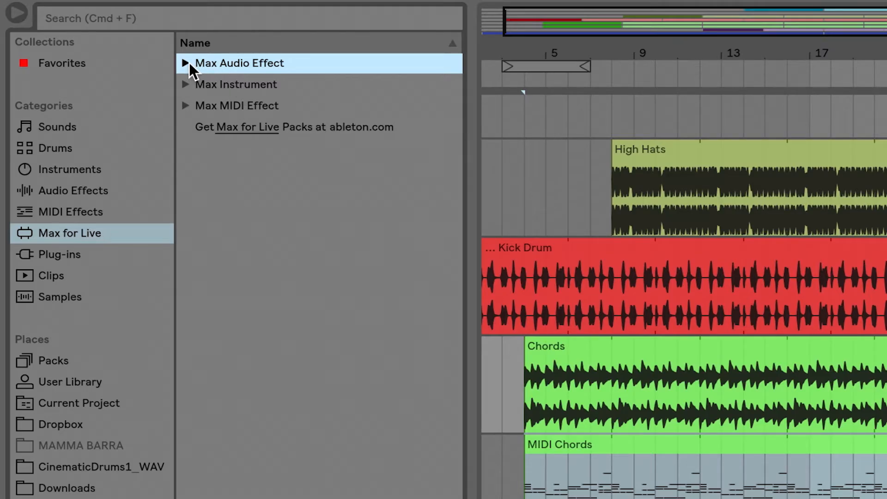
- Expand the Max Audio Effect folder and scroll its device list down to Shaper.amxd
left_click(185, 63)
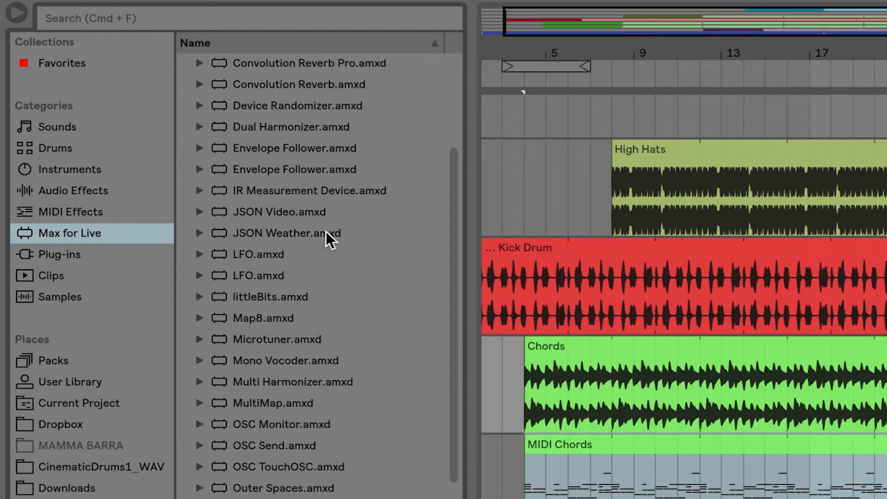
scroll("down", 3)
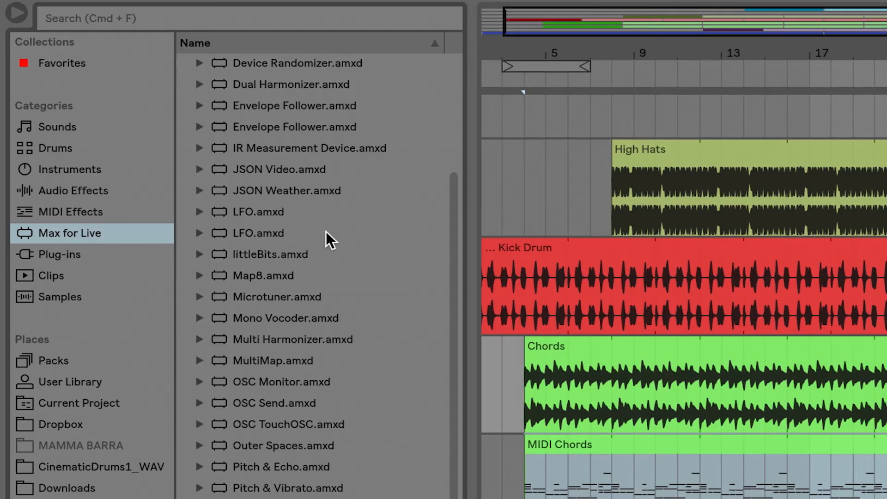
mouse_move(322, 269)
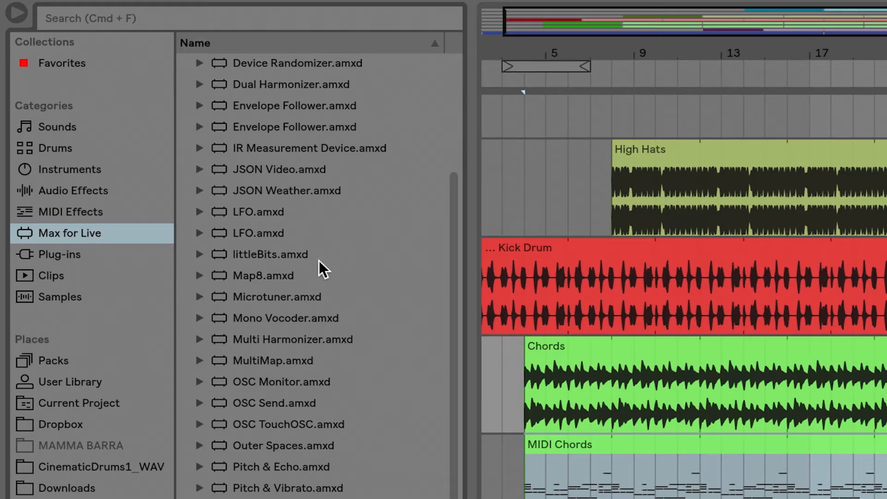
scroll("down", 3)
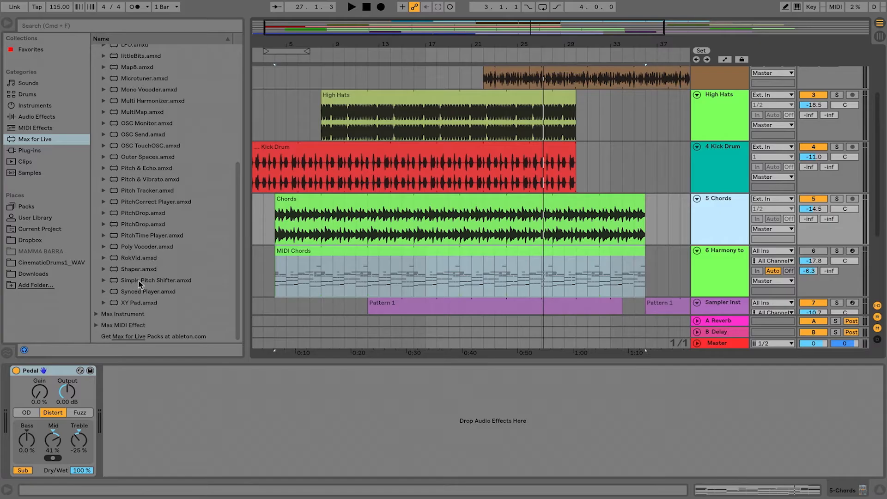
- Load Shaper.amxd after Pedal on the Chords track and choose the decaying-curve shape preset
double_click(138, 268)
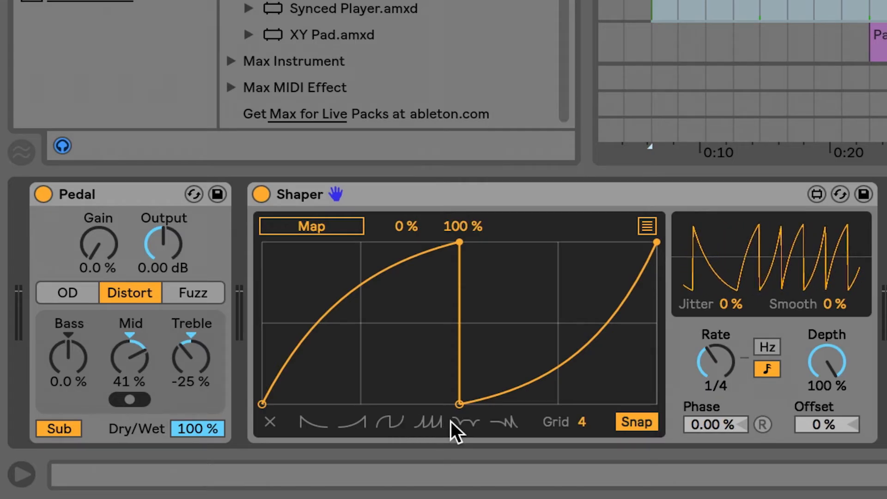
left_click(389, 422)
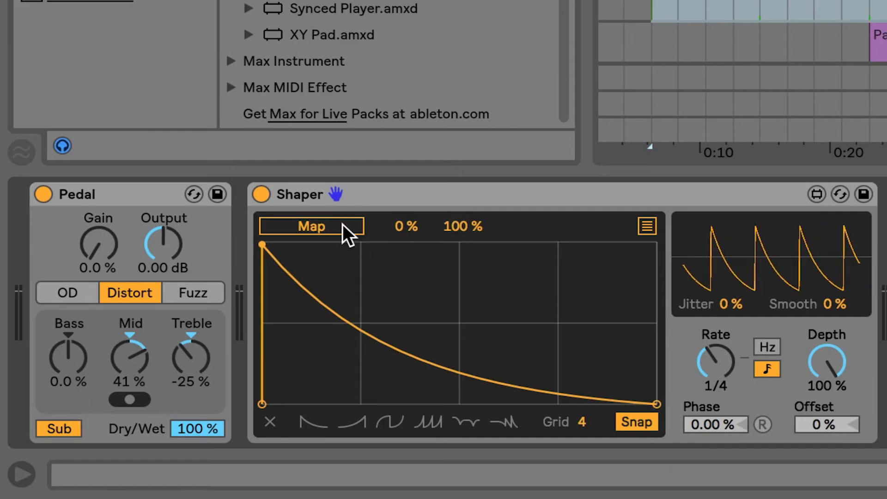
- Map the Shaper's modulation to the Chords track volume so it reads Track Volume
left_click(310, 226)
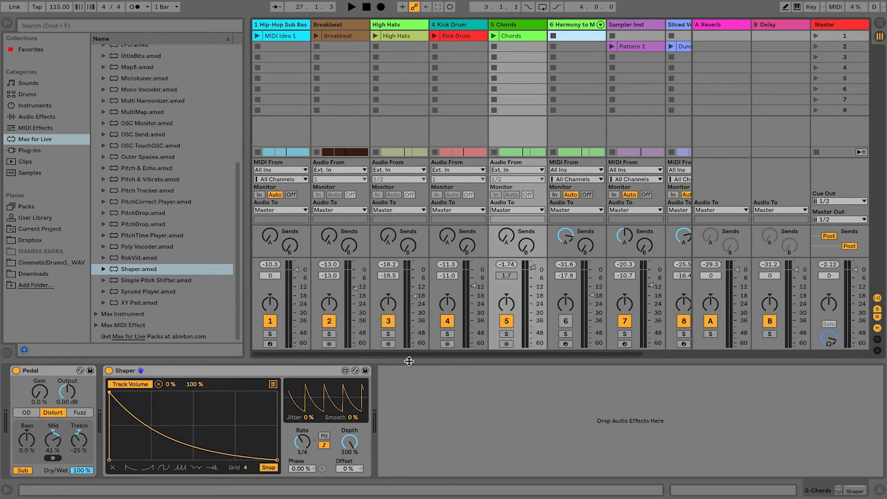
left_click(351, 6)
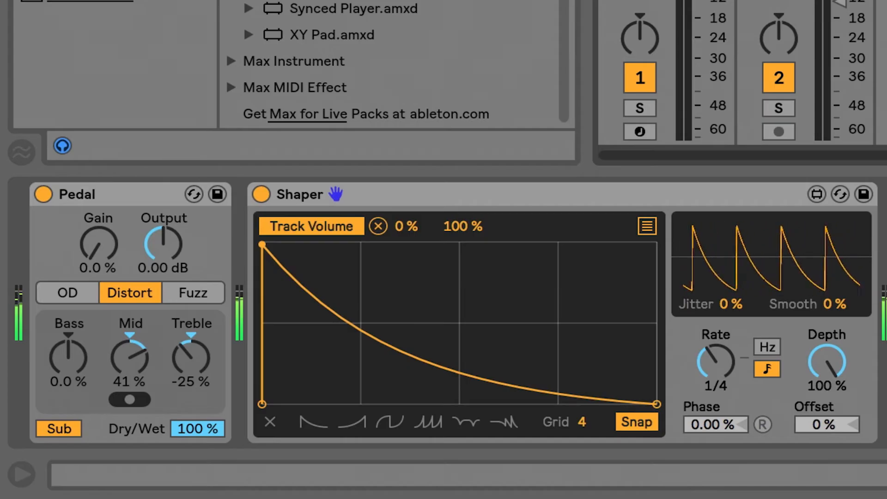
left_click_drag(826, 360, 826, 374)
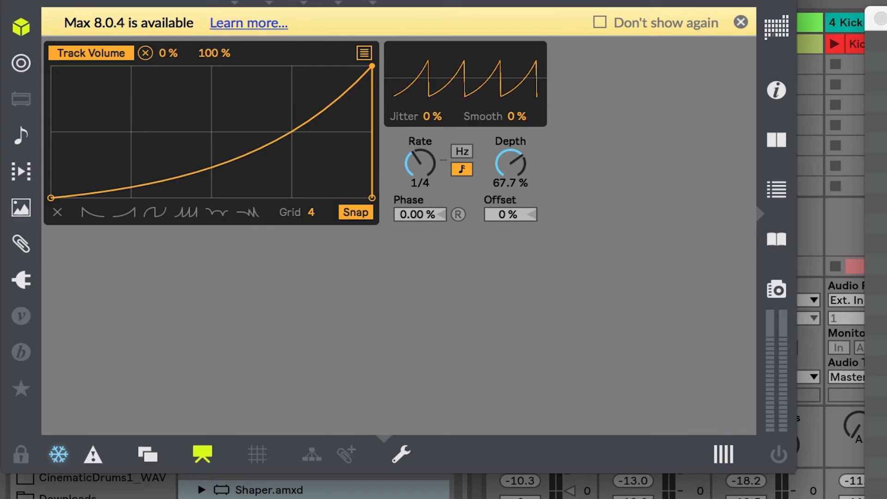
mouse_move(202, 453)
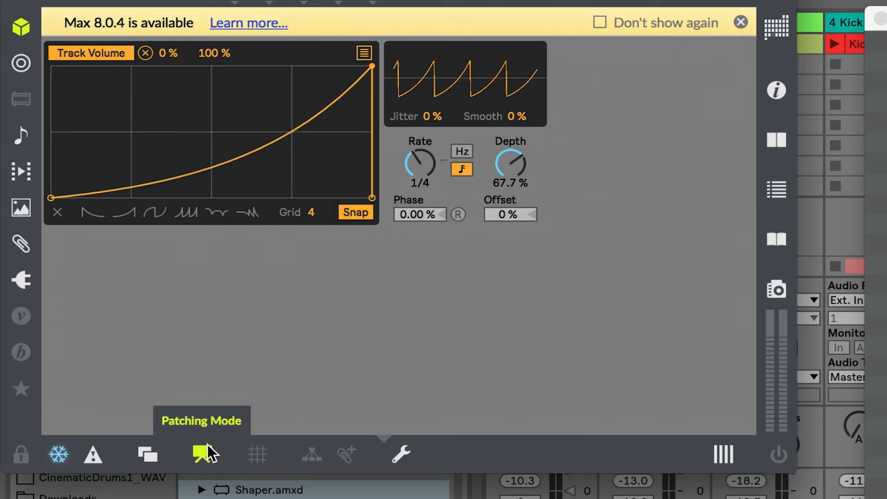
- Switch the Shaper's Max window to Patching Mode and scroll through its internal objects and wiring
left_click(205, 454)
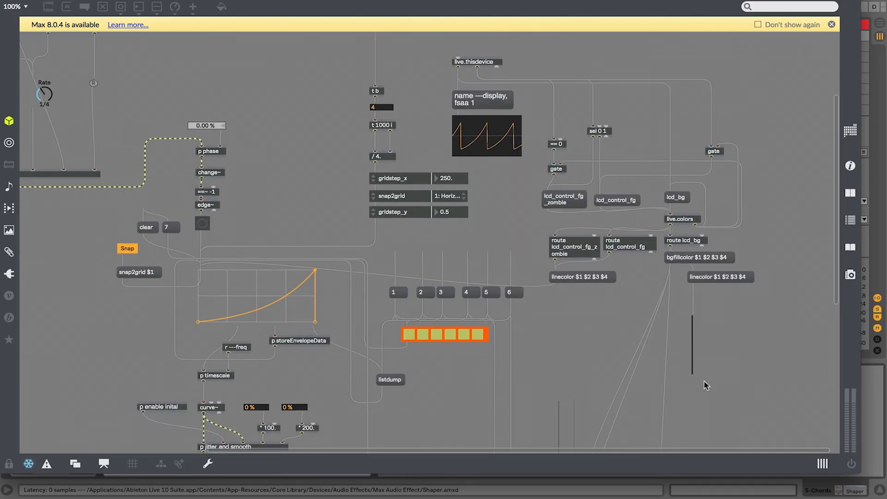
scroll("down", 3)
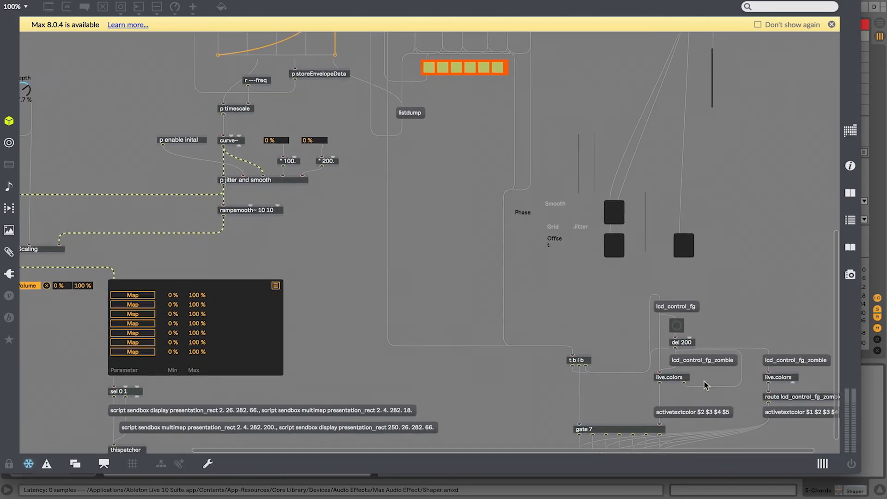